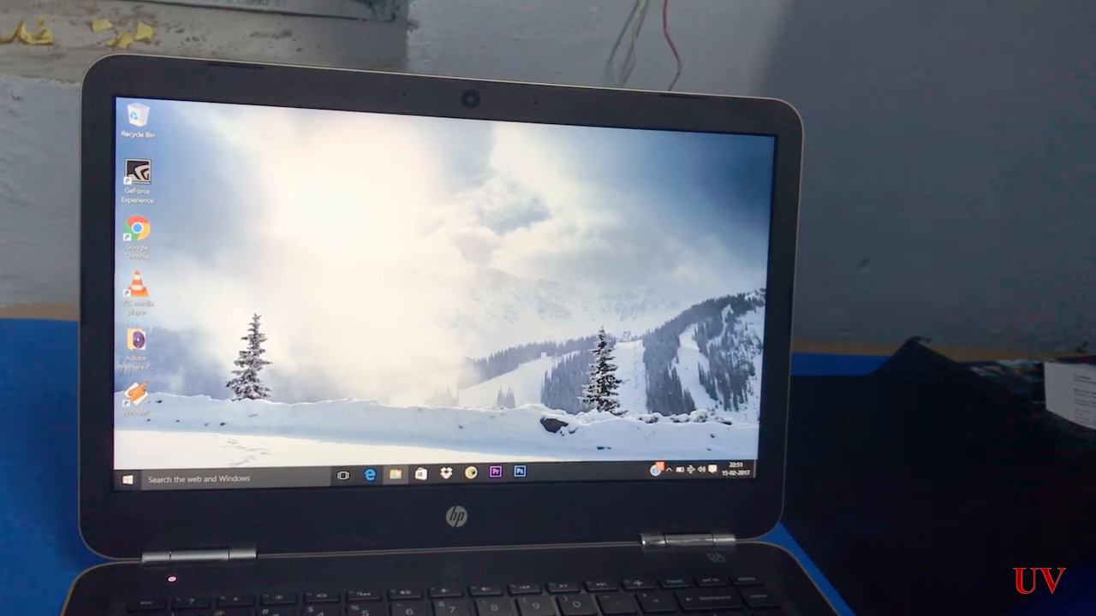
left_click(392, 476)
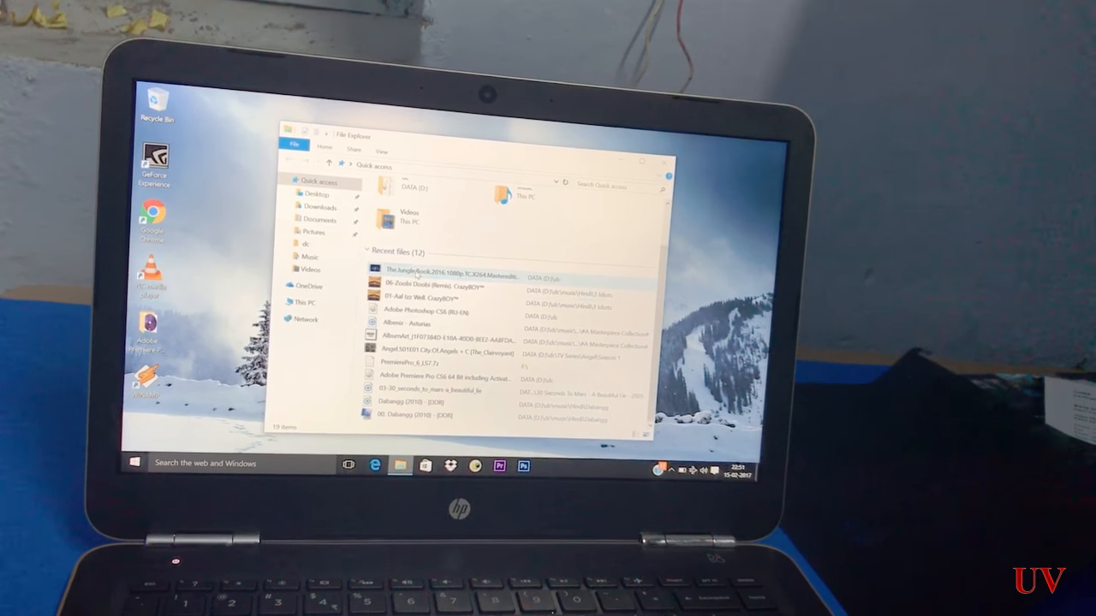
double_click(448, 277)
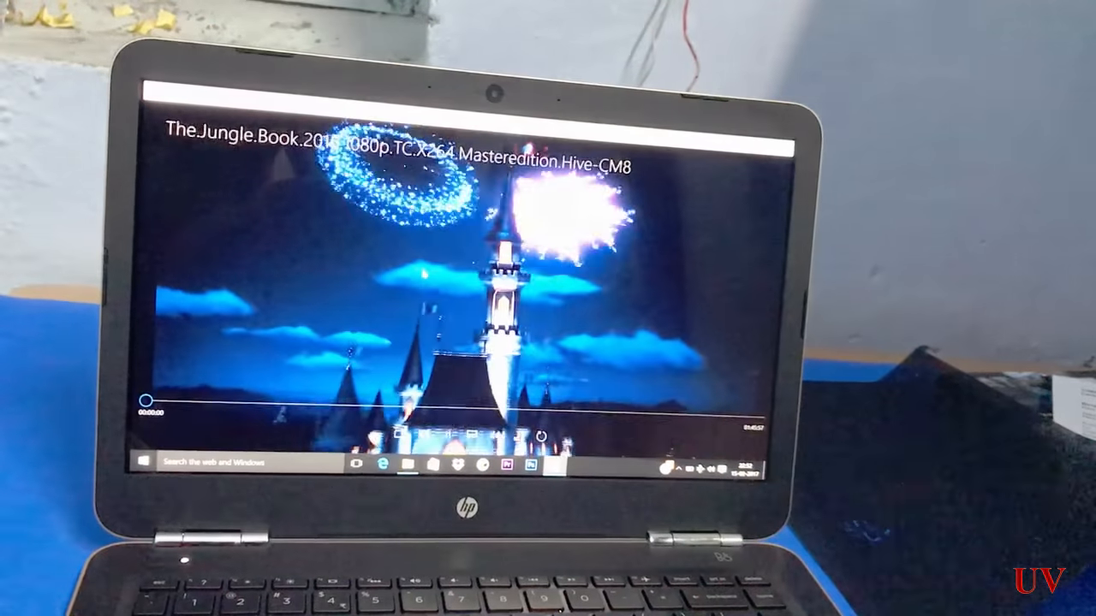